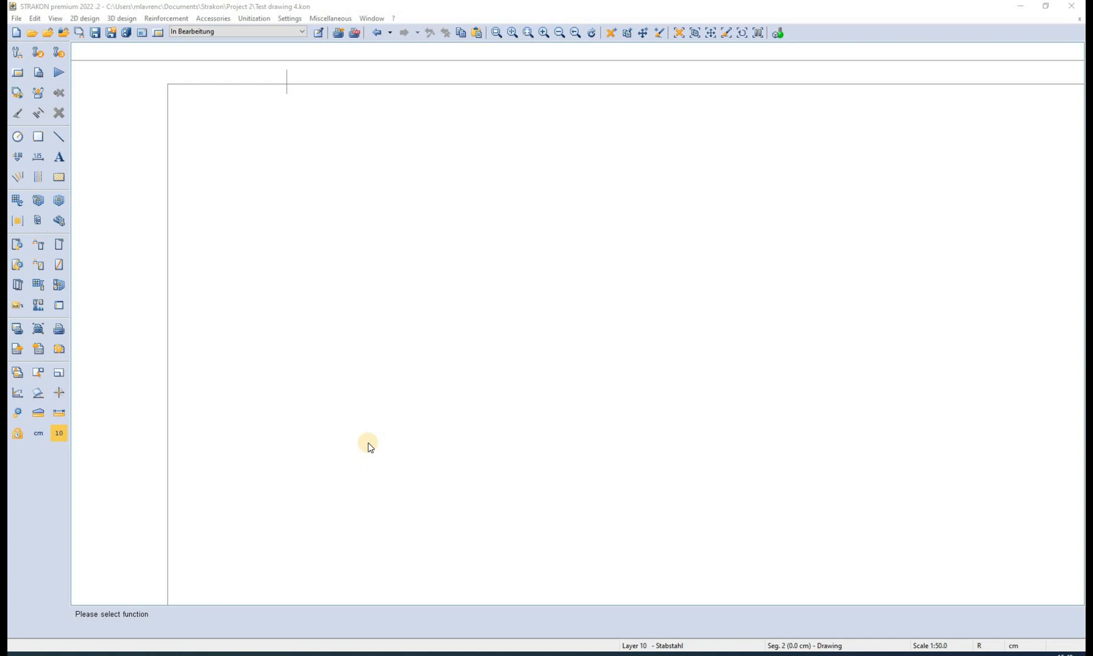
mouse_move(369, 423)
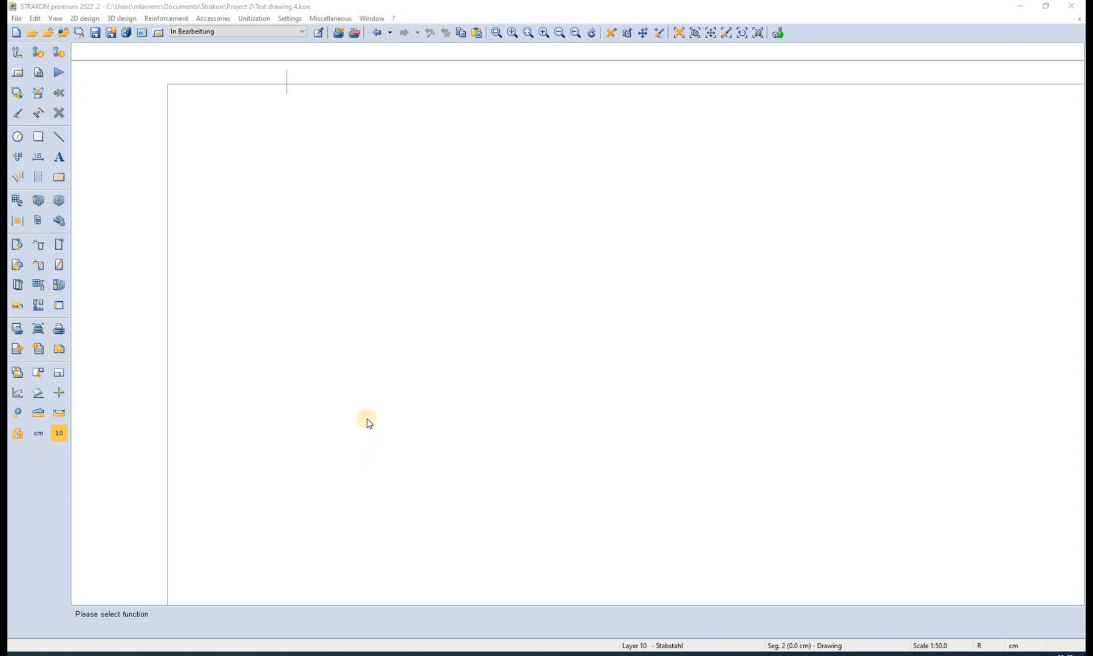
mouse_move(60, 263)
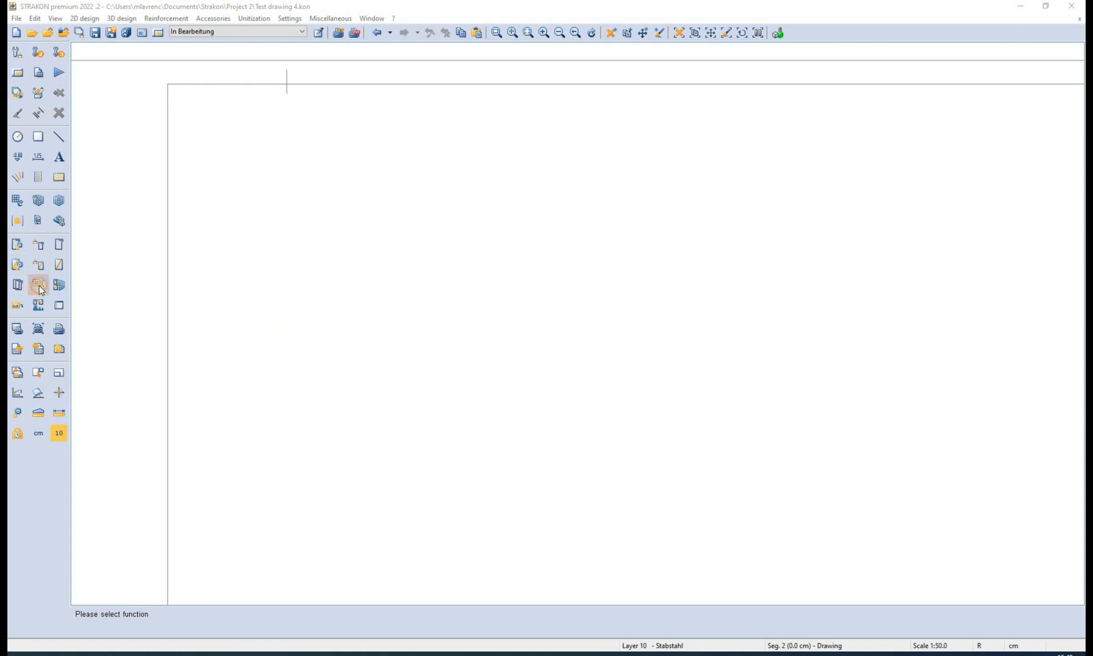
Enable Type of display, Item text and Marking position prompts in the cube reinforcement display settings
click(38, 284)
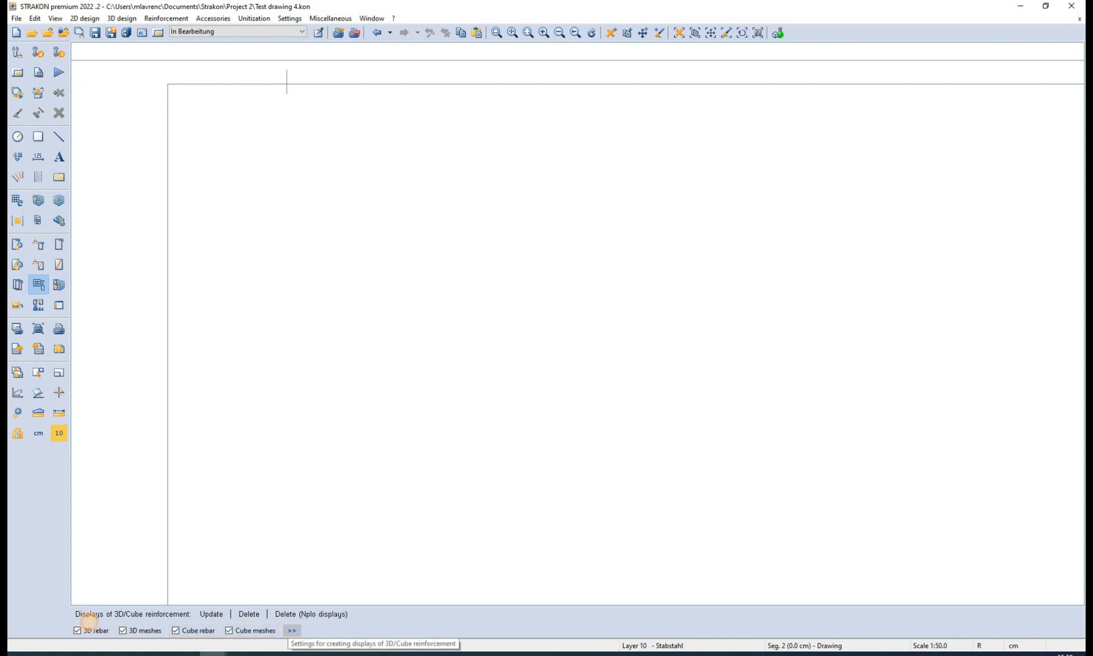
click(291, 631)
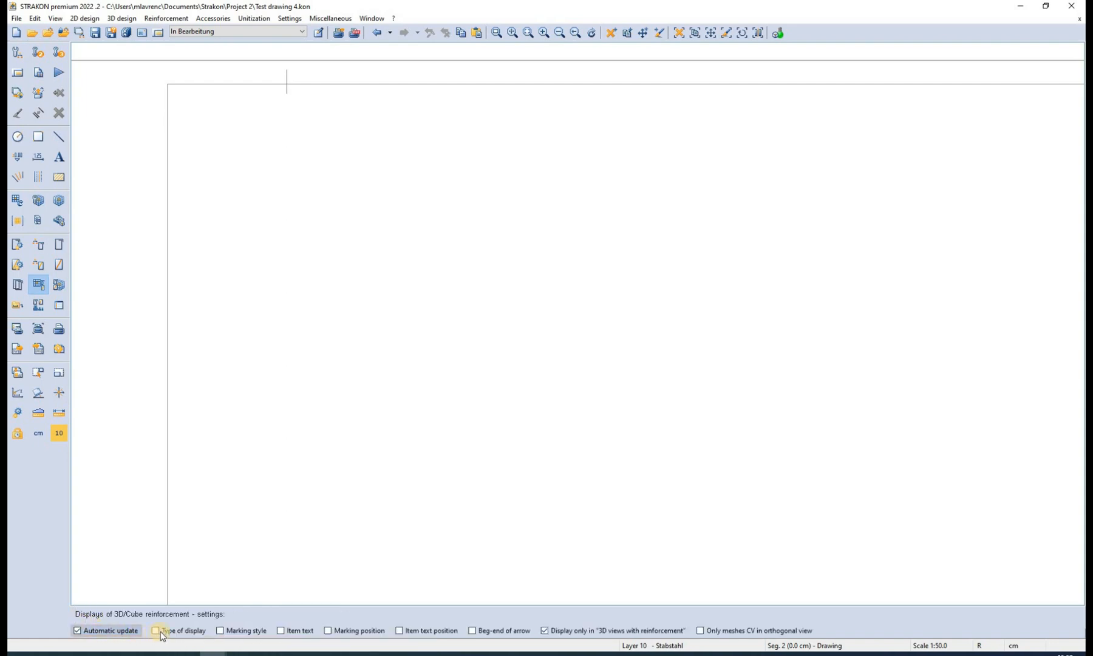
click(154, 630)
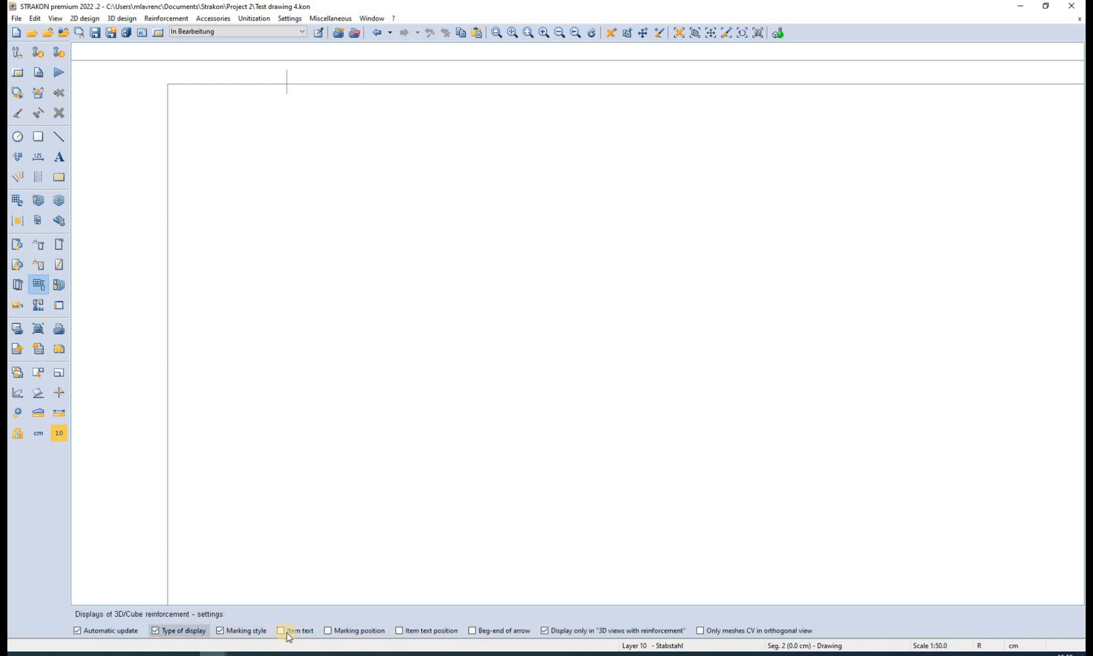
click(282, 630)
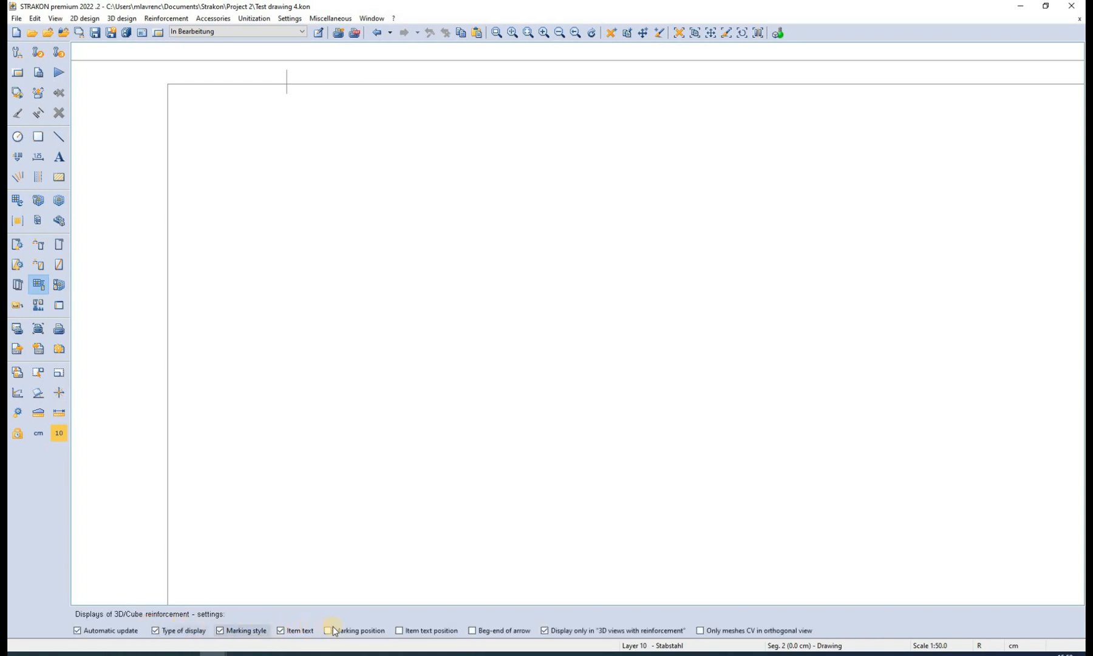
click(328, 630)
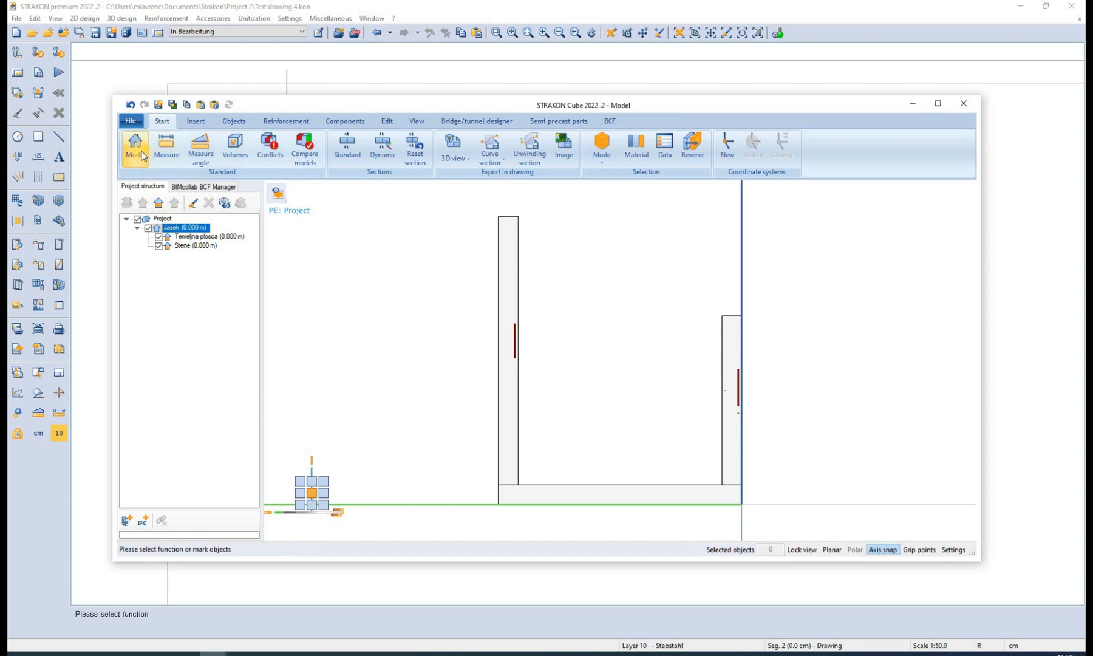
mouse_move(454, 144)
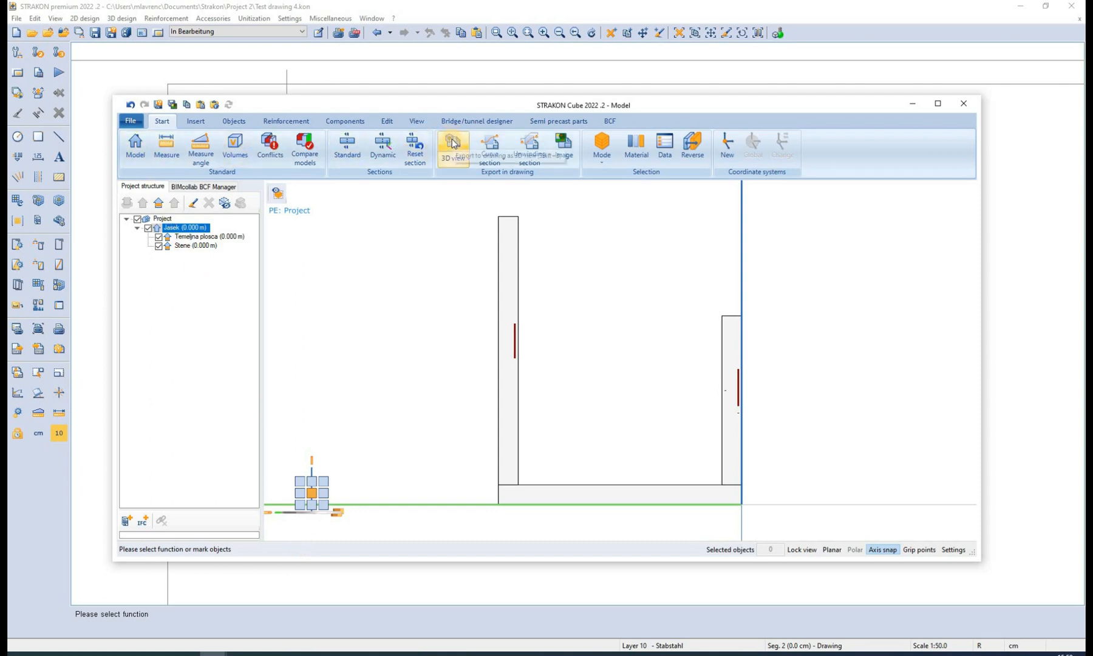
mouse_move(453, 143)
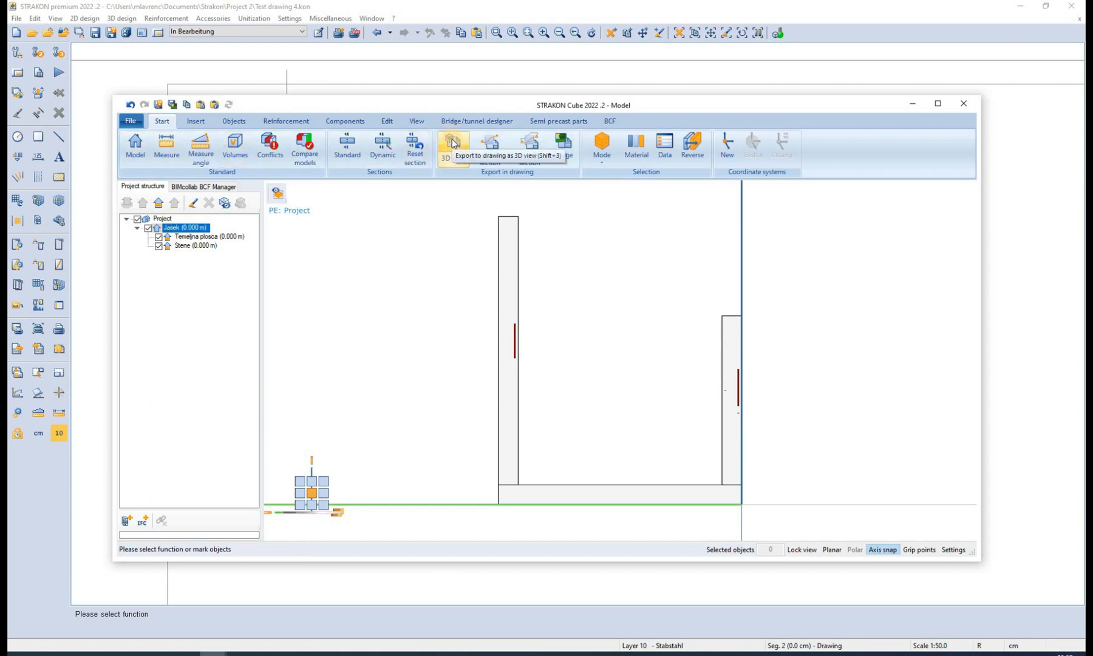
Place a 3D view of the wall at the left of the sheet with Circle - all bar markings
click(452, 144)
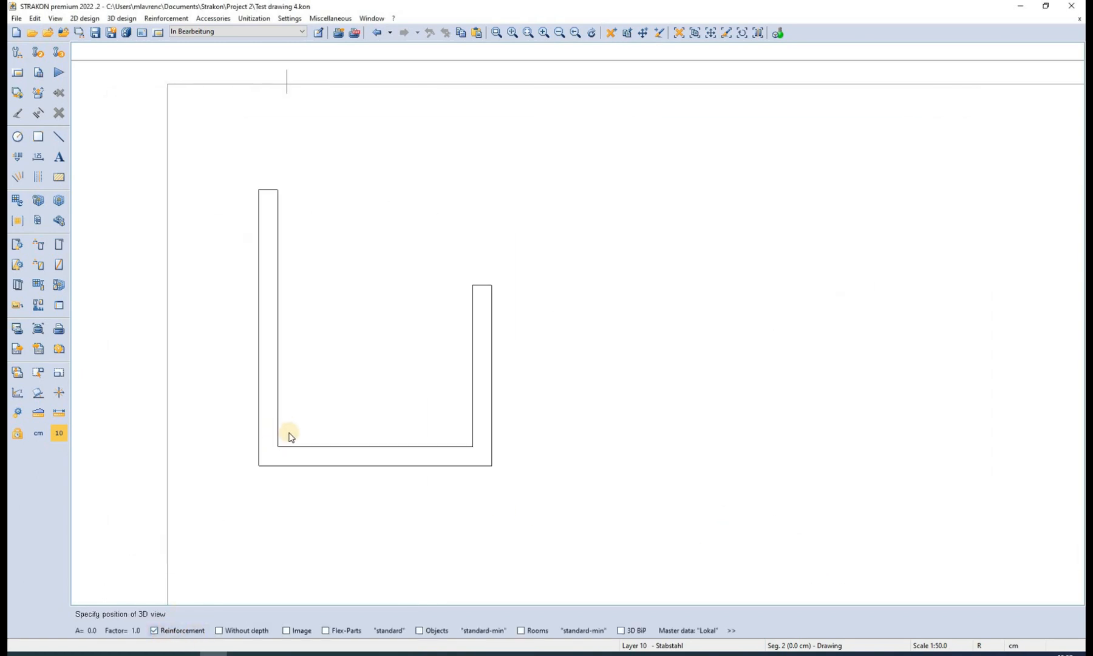
click(290, 436)
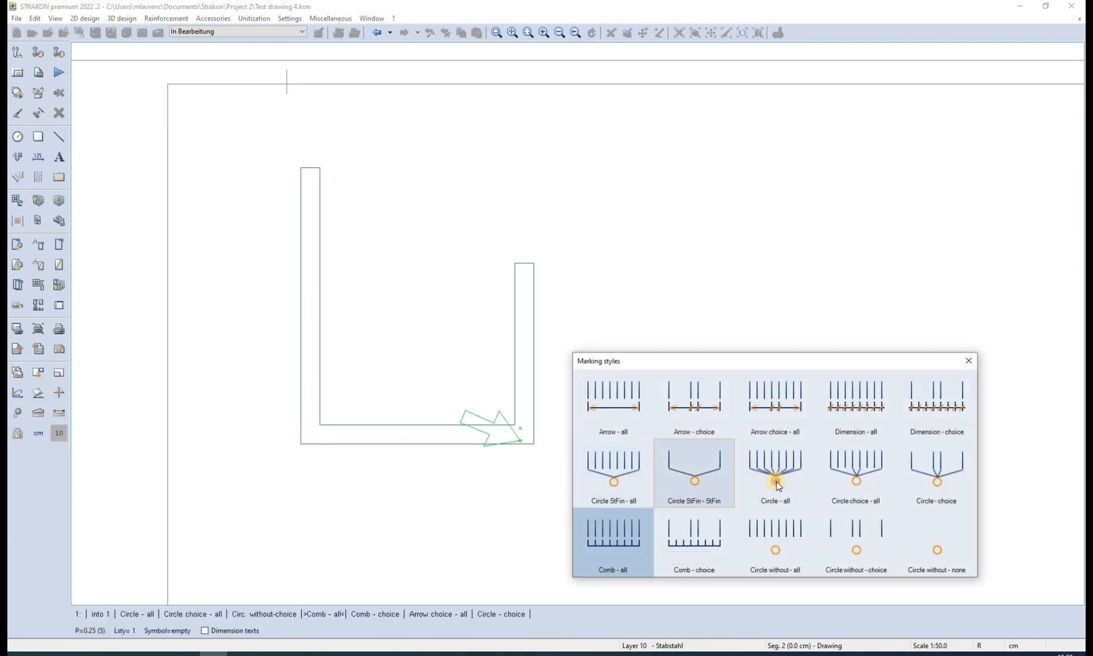
click(774, 469)
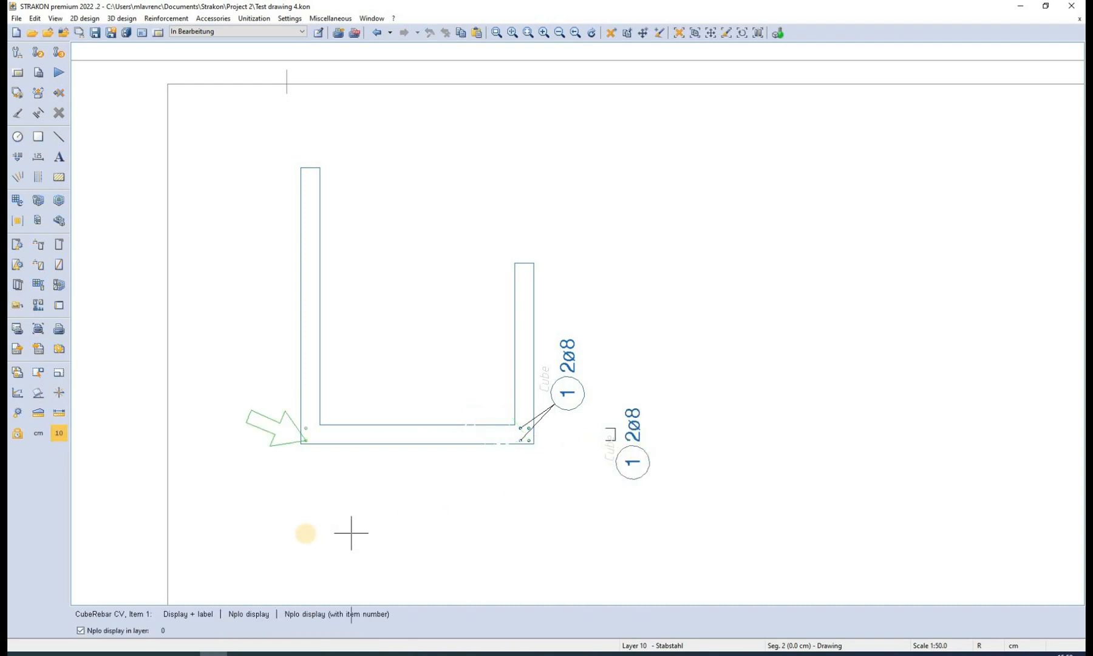
mouse_move(179, 564)
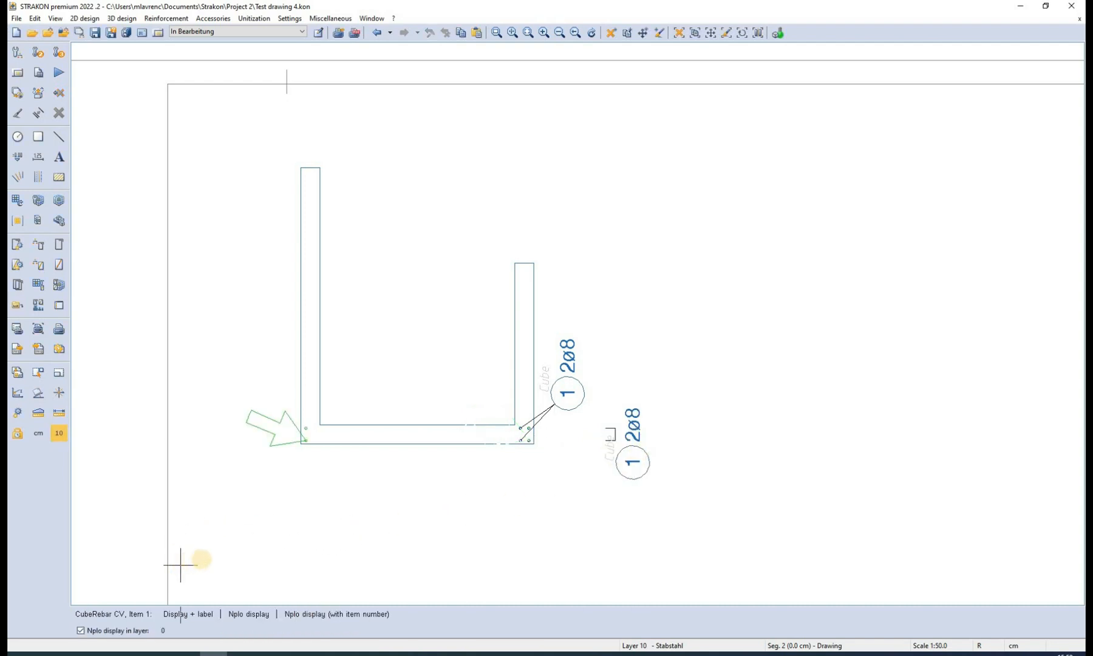
mouse_move(258, 557)
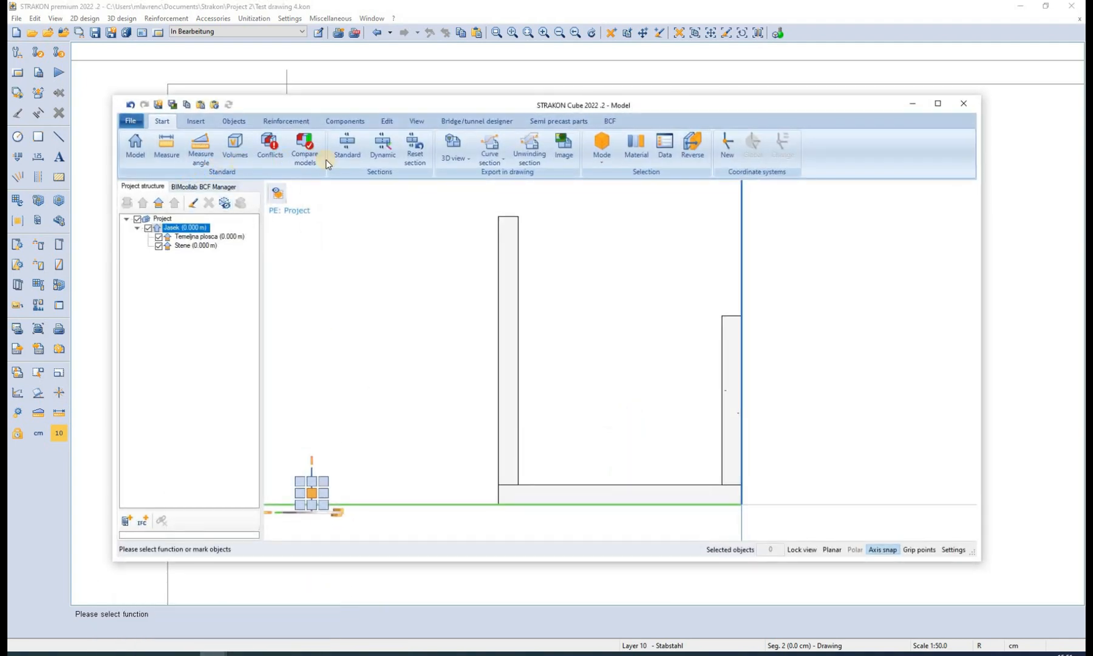
mouse_move(453, 144)
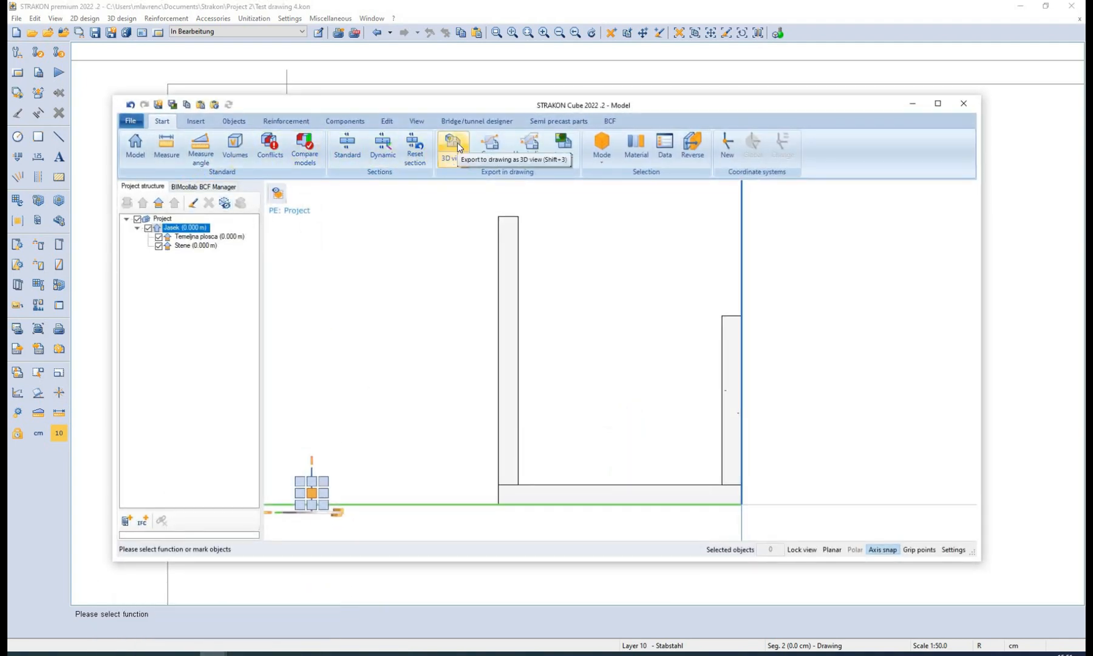
Export the wall model as a second 3D view onto the drawing sheet
click(453, 147)
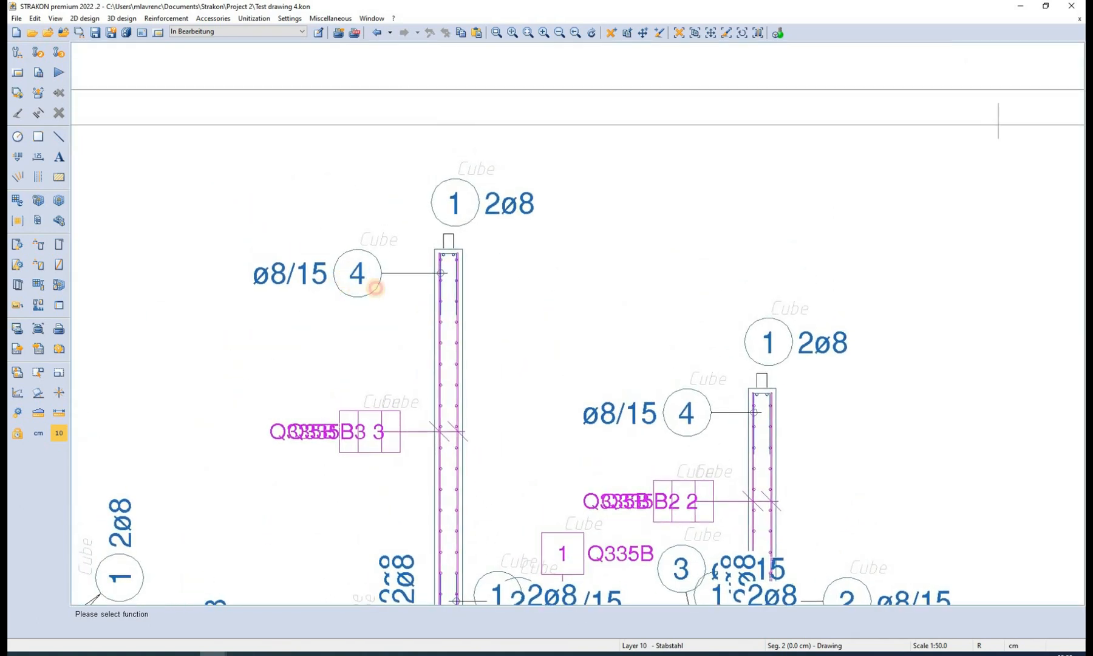
Select the 1 2ø8 rebar label for individual cube rebar modification
click(357, 272)
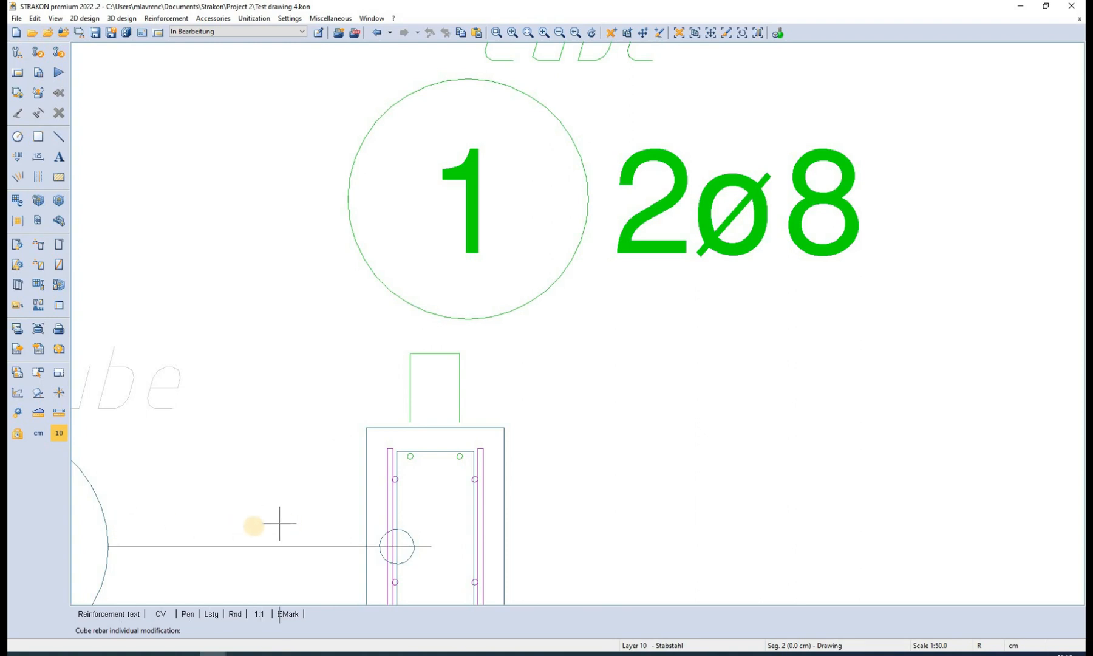
mouse_move(122, 538)
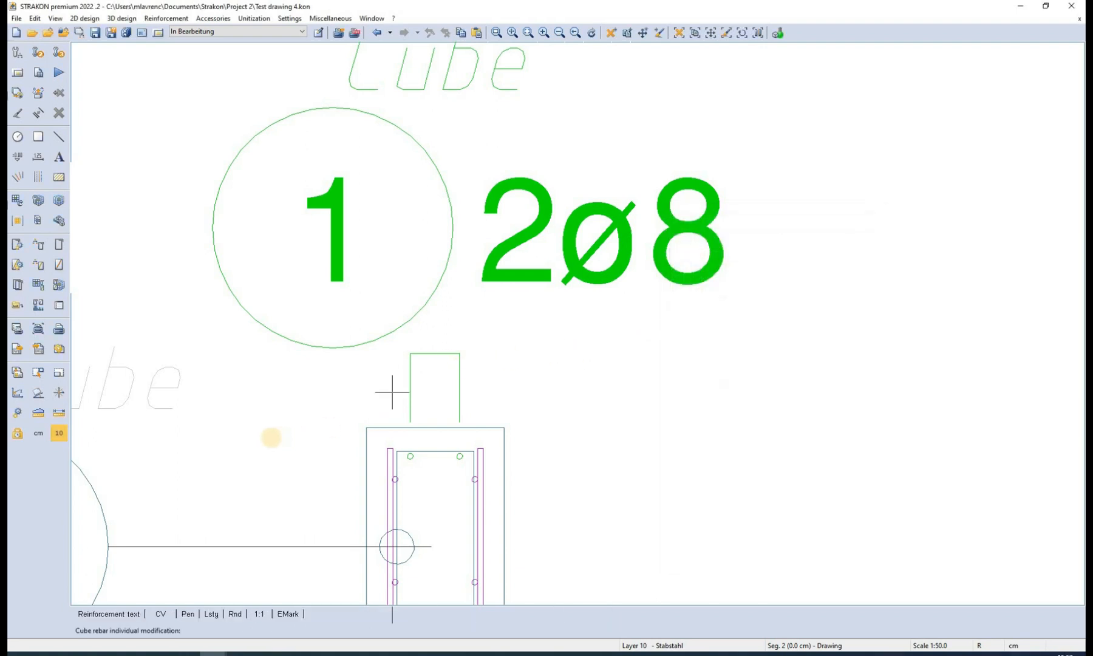
mouse_move(160, 477)
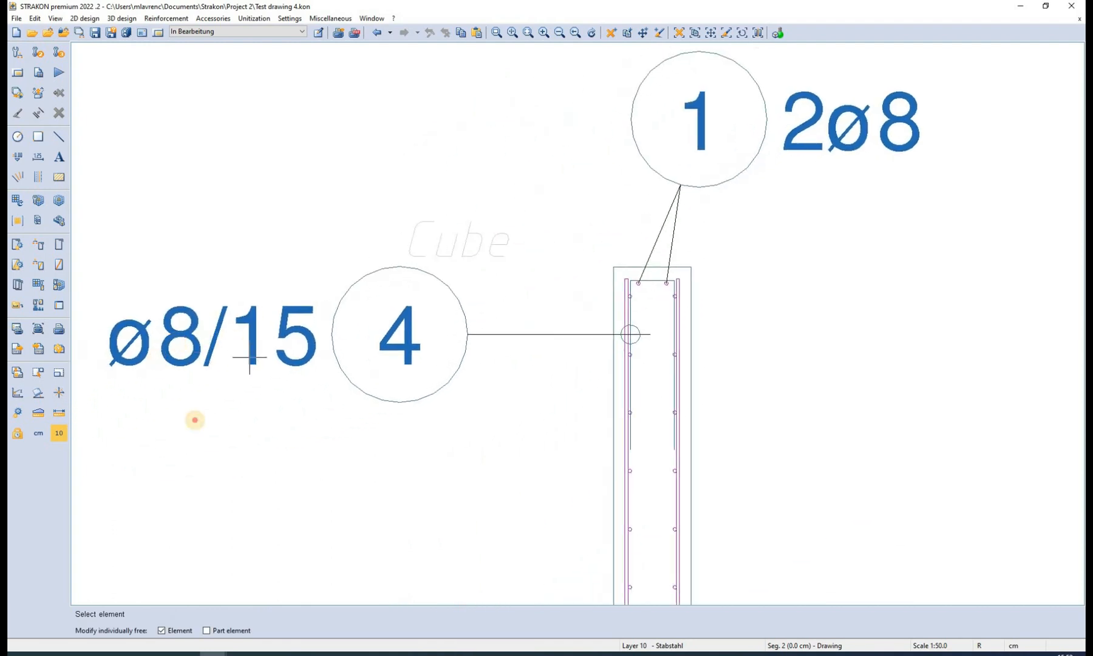
Pick another reinforcement item to relabel, bringing up the marking style choice
click(397, 336)
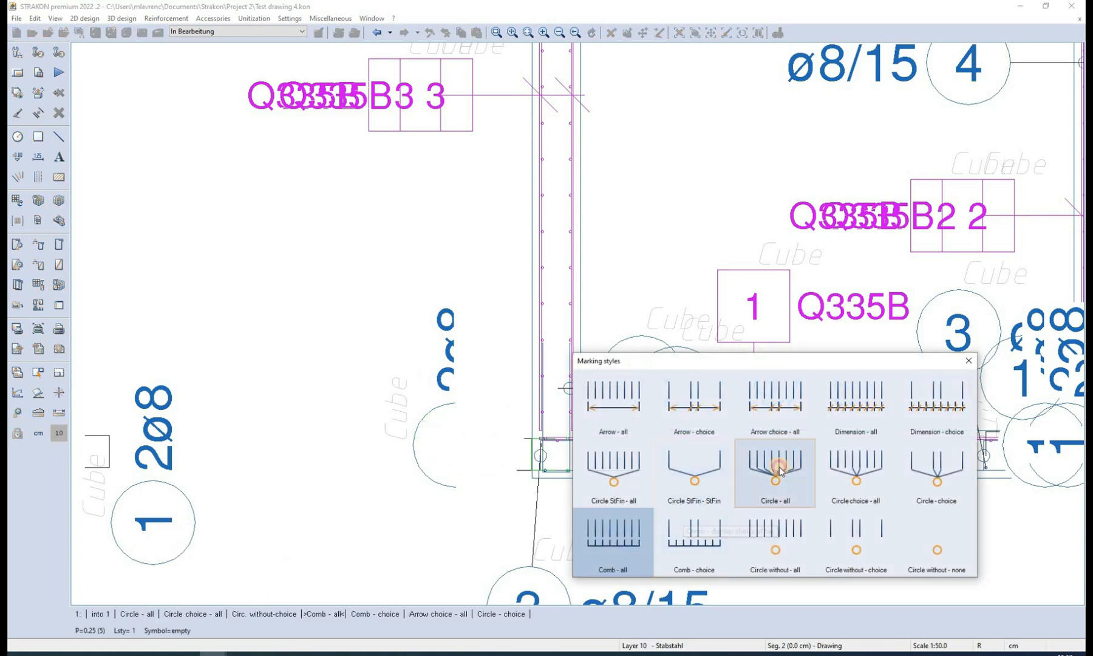
Apply Circle - all markings to the picked bars and view the whole labelled wall corner
click(774, 474)
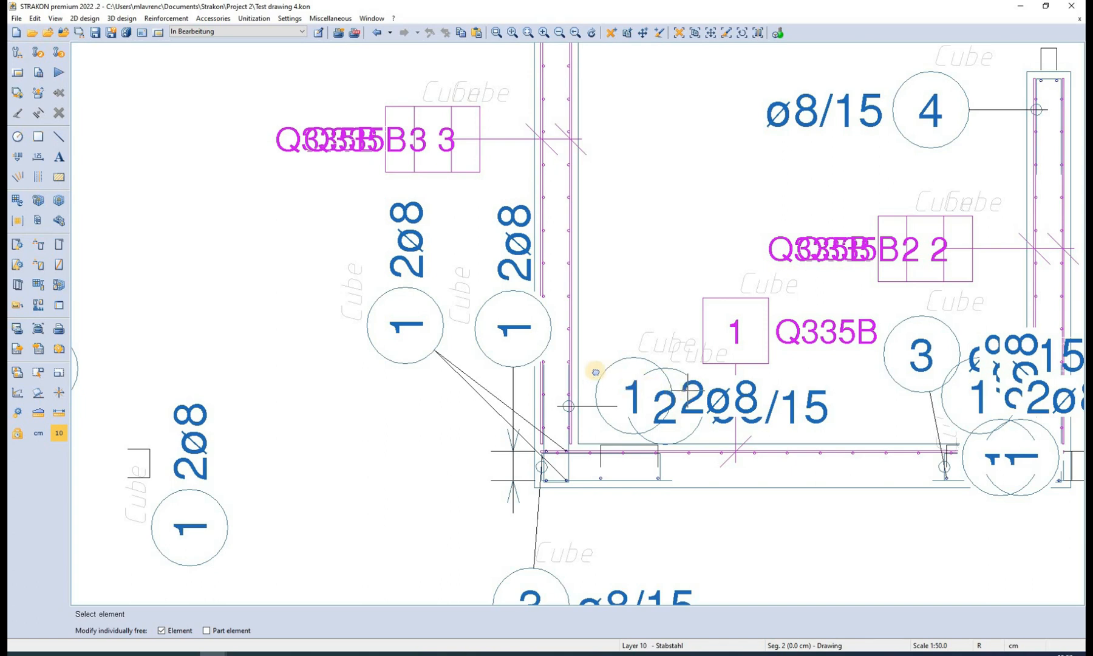
scroll(down, 3)
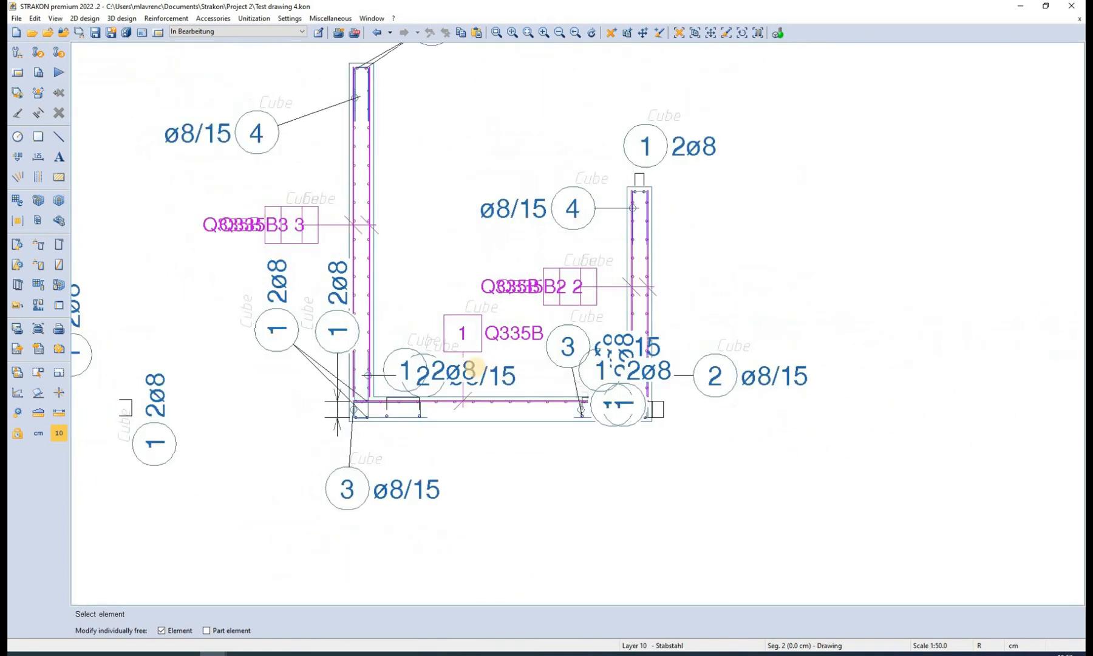